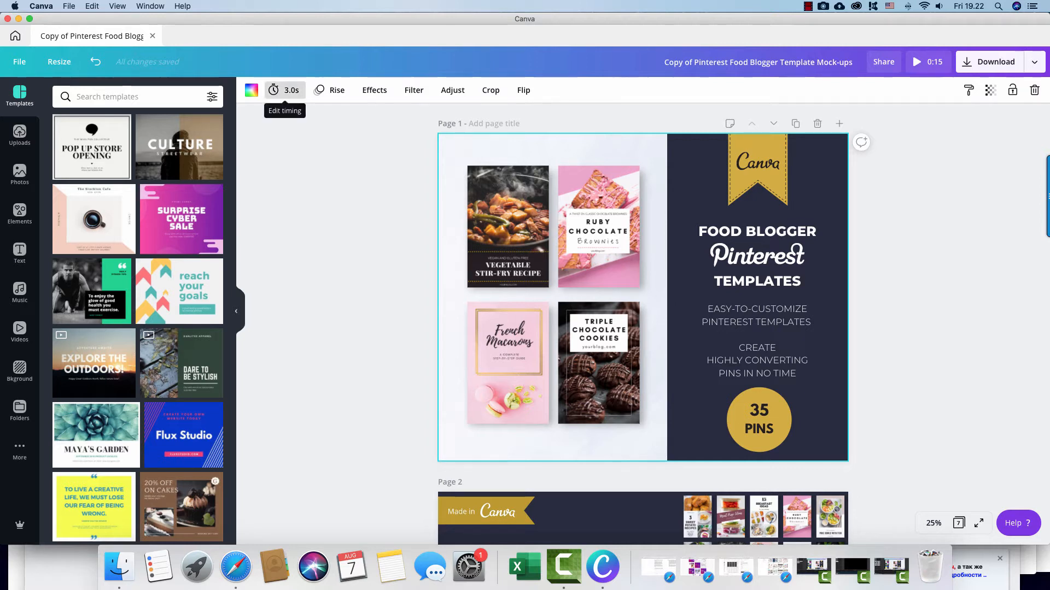
- Try page 1 durations of 30, 29, 7 and 3.5 seconds, then return it to 3.0 seconds
{"action": "left_click", "coordinate": [284, 90]}
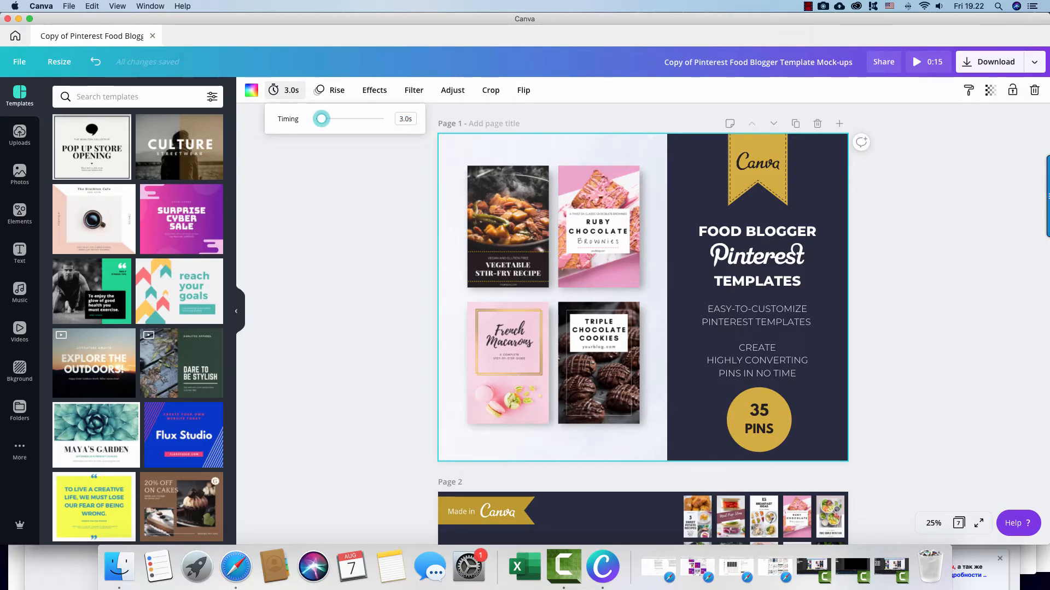
{"action": "left_click_drag", "start_coordinate": [321, 118], "coordinate": [383, 118]}
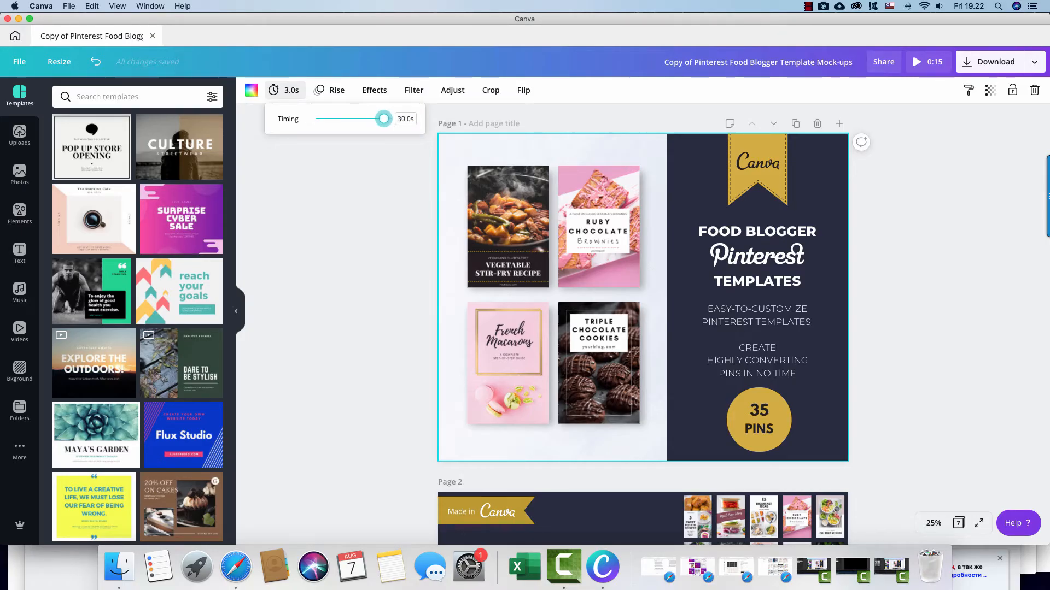
{"action": "left_click_drag", "start_coordinate": [384, 118], "coordinate": [381, 118]}
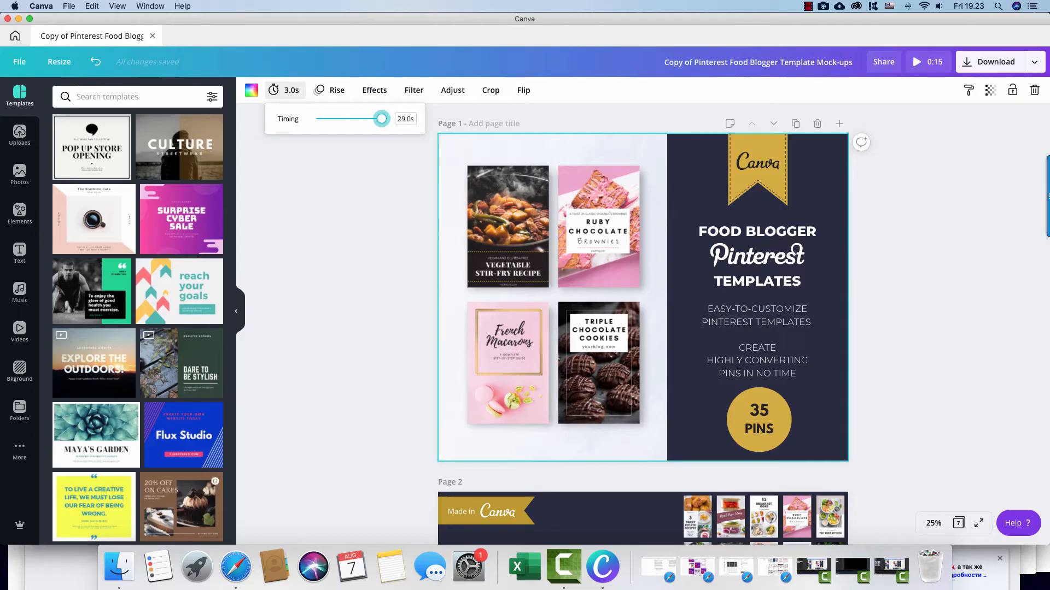
{"action": "left_click_drag", "start_coordinate": [381, 119], "coordinate": [329, 118]}
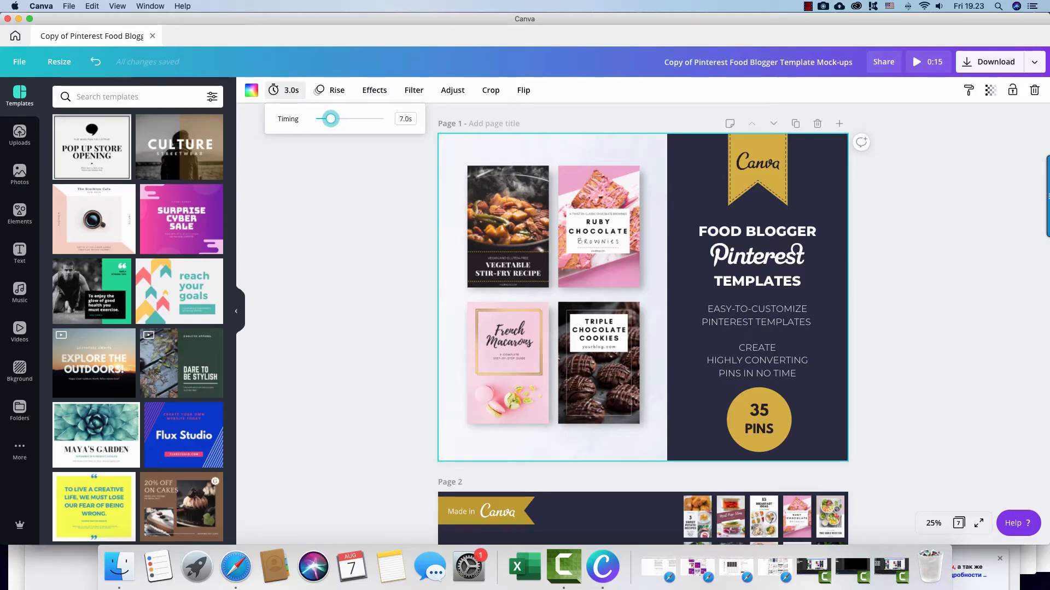
{"action": "left_click_drag", "start_coordinate": [329, 119], "coordinate": [324, 118]}
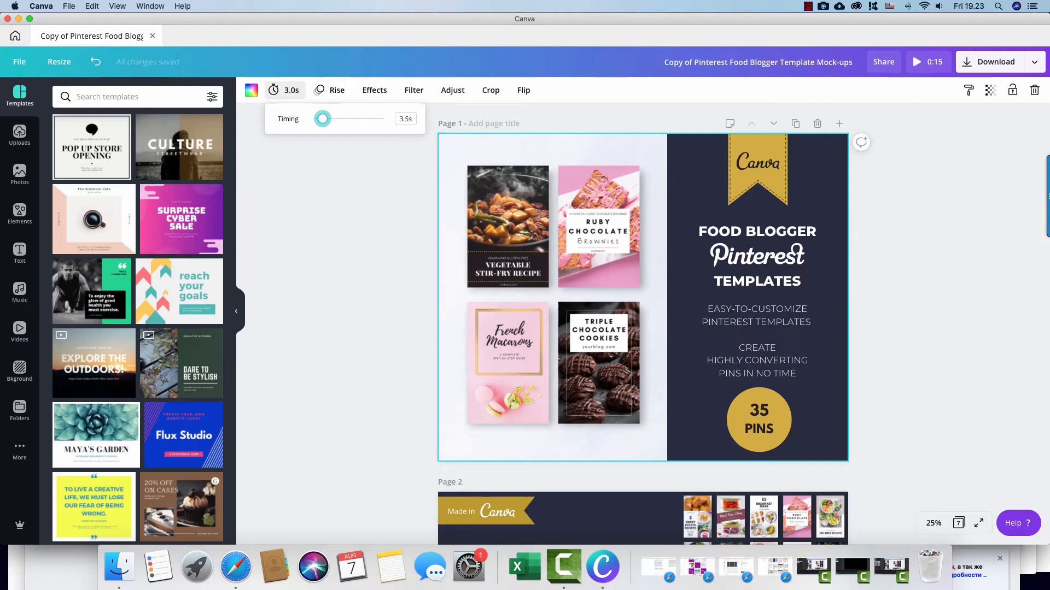
{"action": "left_click_drag", "start_coordinate": [323, 118], "coordinate": [322, 118]}
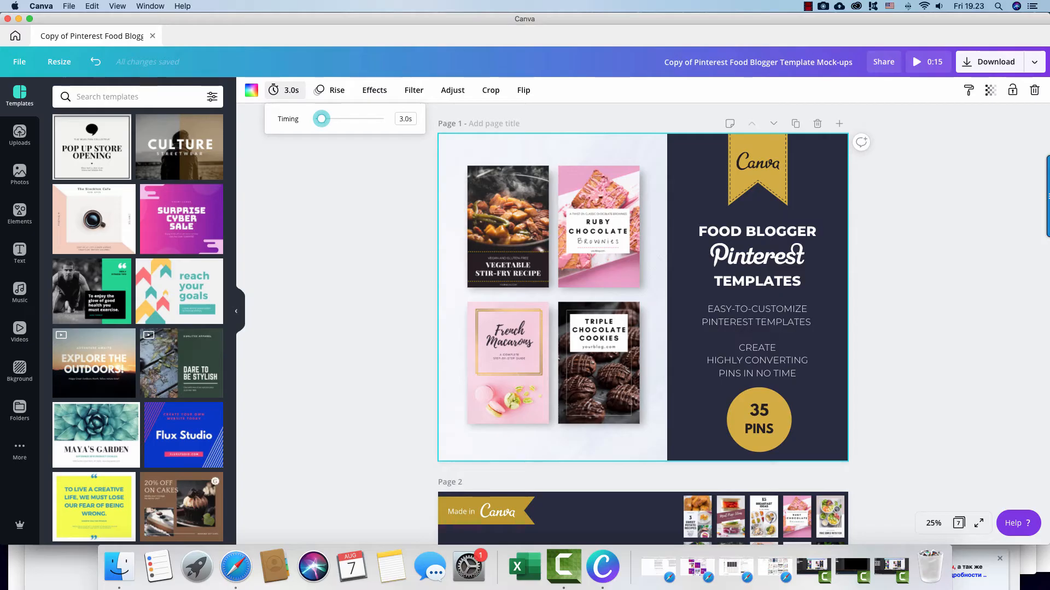
- Scroll down to page 2 to check its 2.0-second Fade timing
{"action": "scroll", "scroll_direction": "down", "scroll_amount": 3}
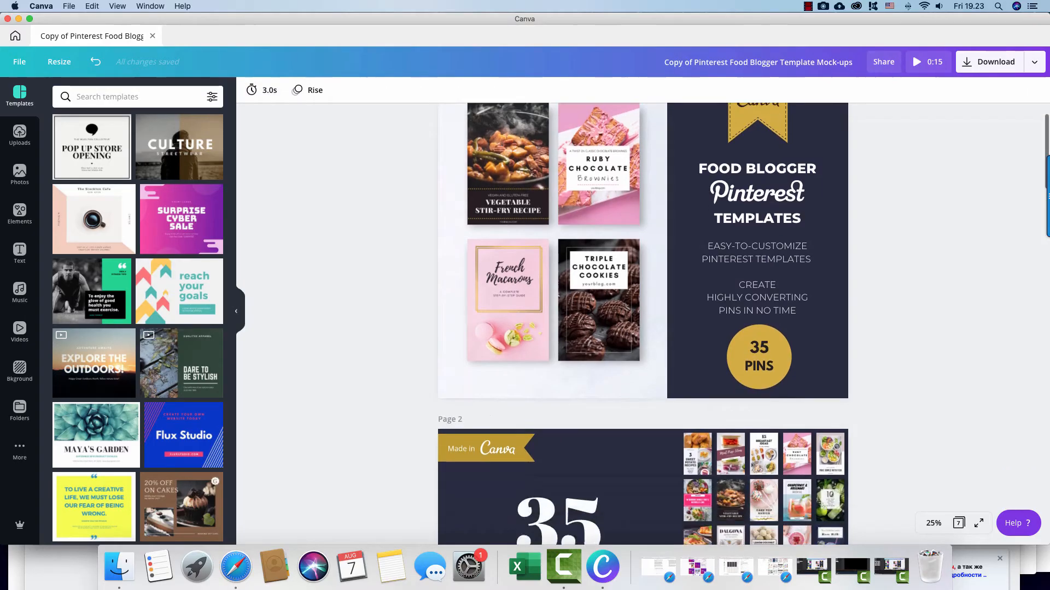
{"action": "scroll", "scroll_direction": "down", "scroll_amount": 3}
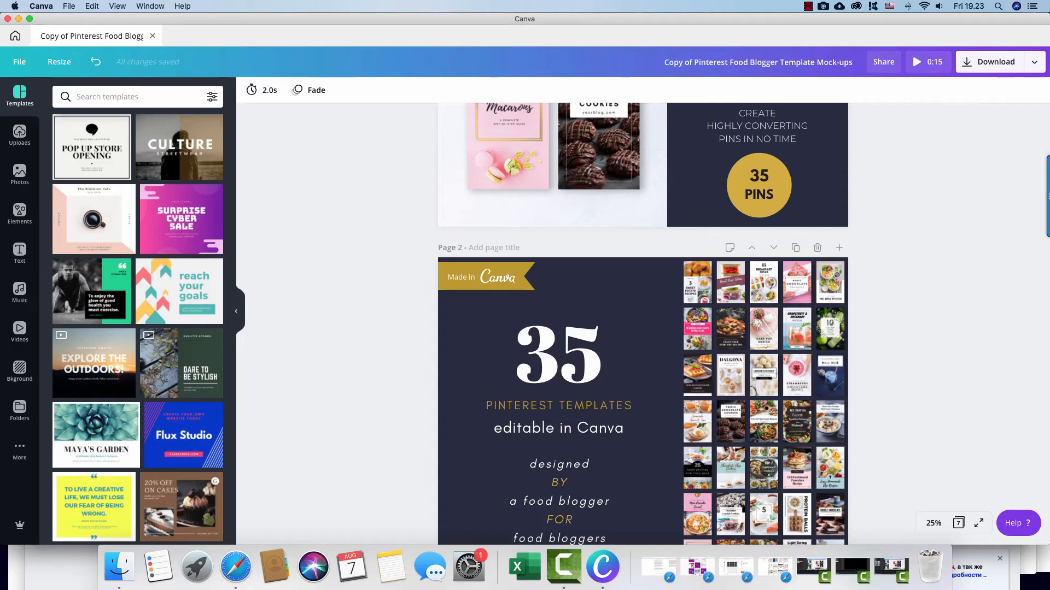
{"action": "scroll", "scroll_direction": "down", "scroll_amount": 3}
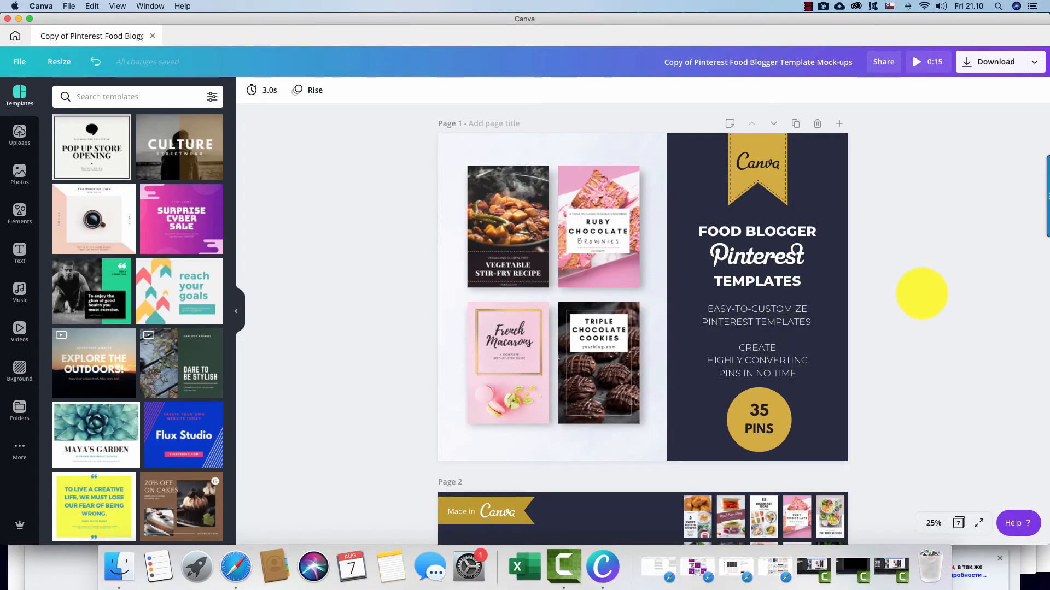
{"action": "left_click", "coordinate": [1034, 61]}
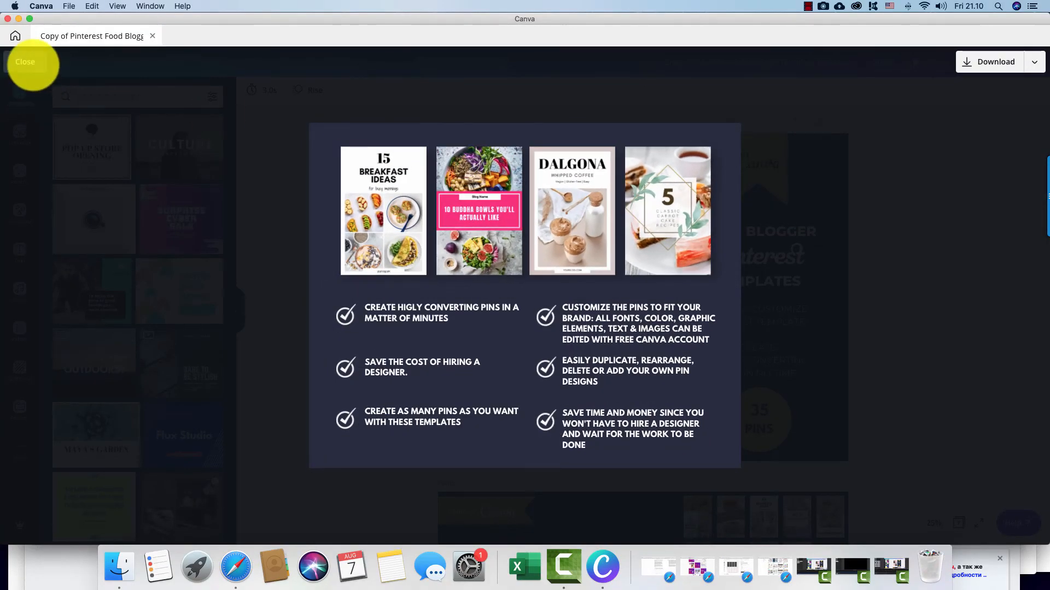
{"action": "left_click", "coordinate": [25, 61]}
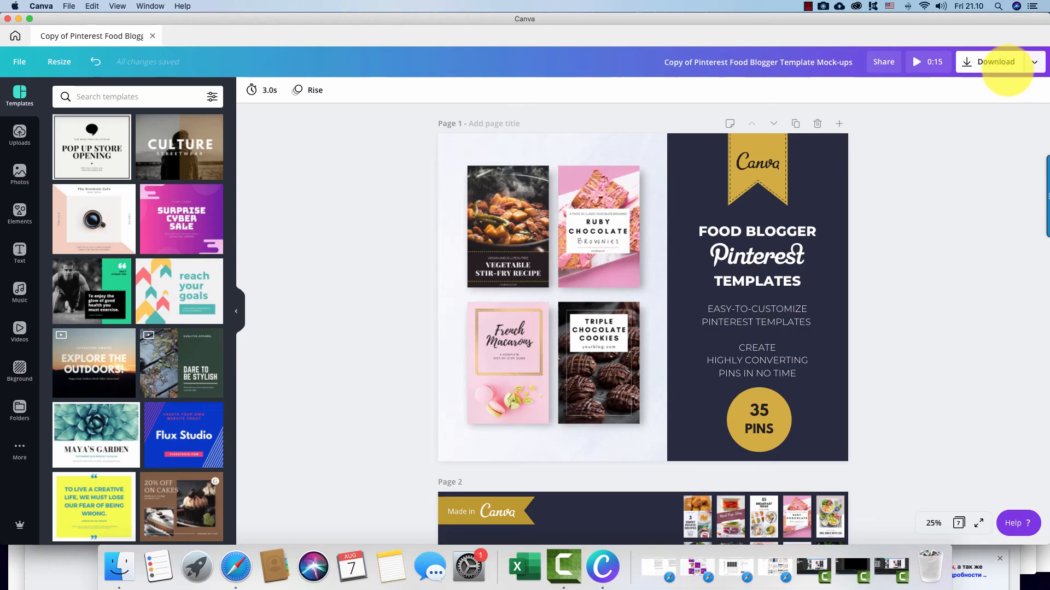